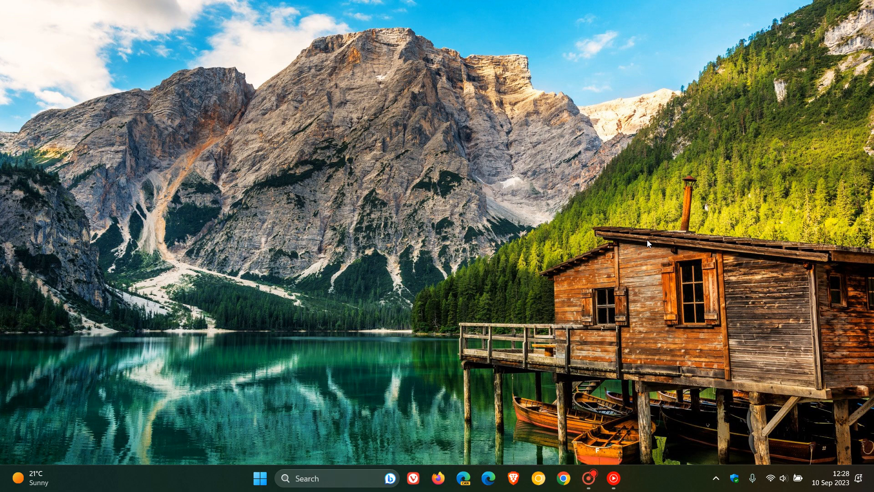
- Launch msdt to bring up the Support Diagnostic Tool's empty passkey prompt
left_click(334, 478)
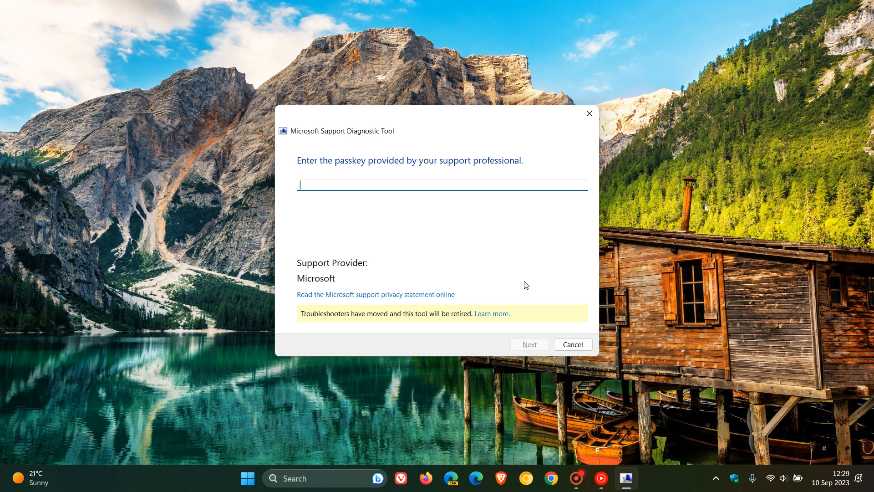
mouse_move(539, 209)
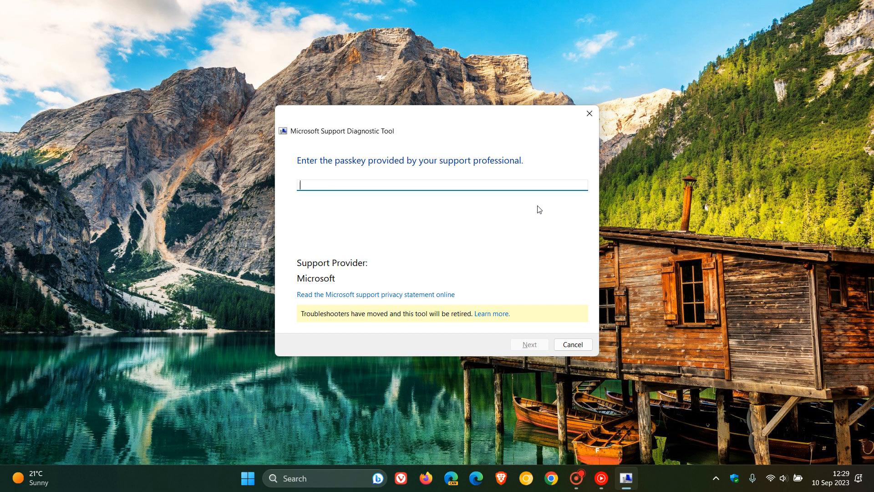
- Open Settings' Other troubleshooters page and scroll through Audio, Network, Printer and Windows Update
left_click(247, 477)
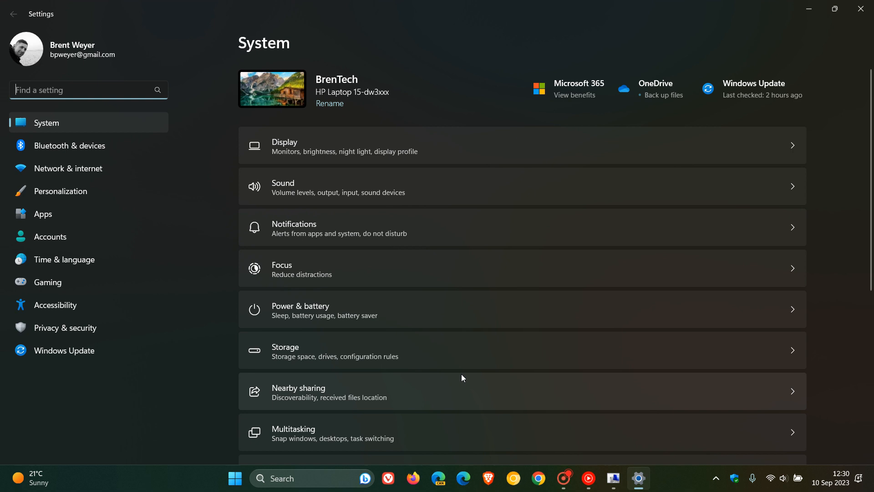
scroll("down", 3)
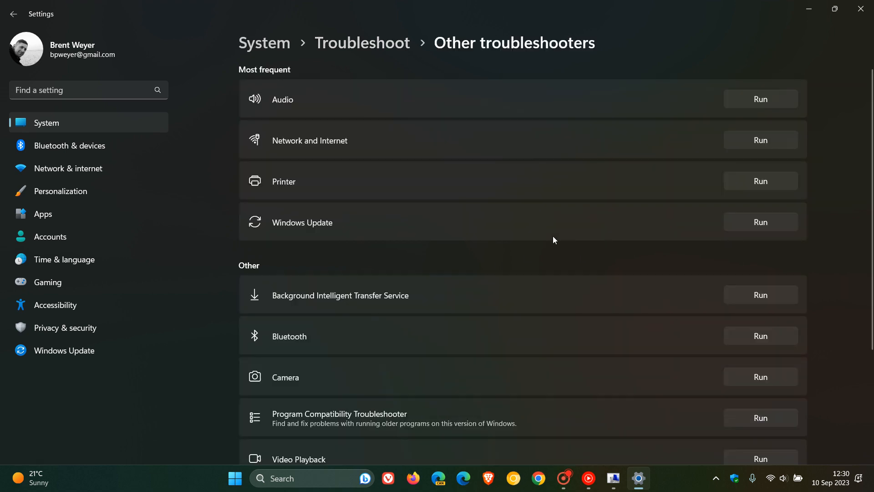
mouse_move(536, 214)
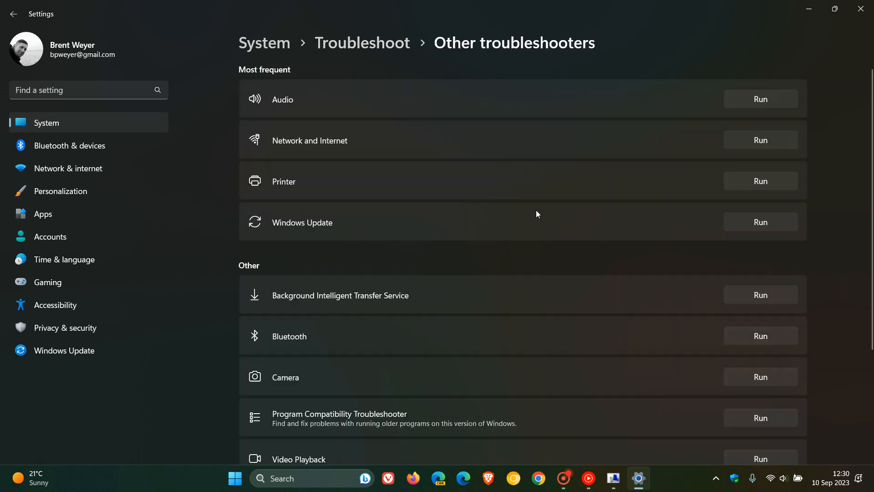
scroll("down", 3)
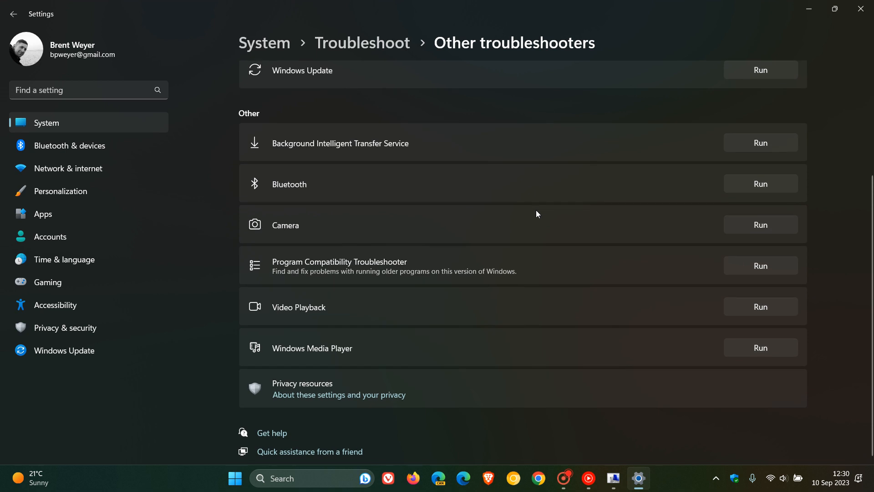
mouse_move(544, 266)
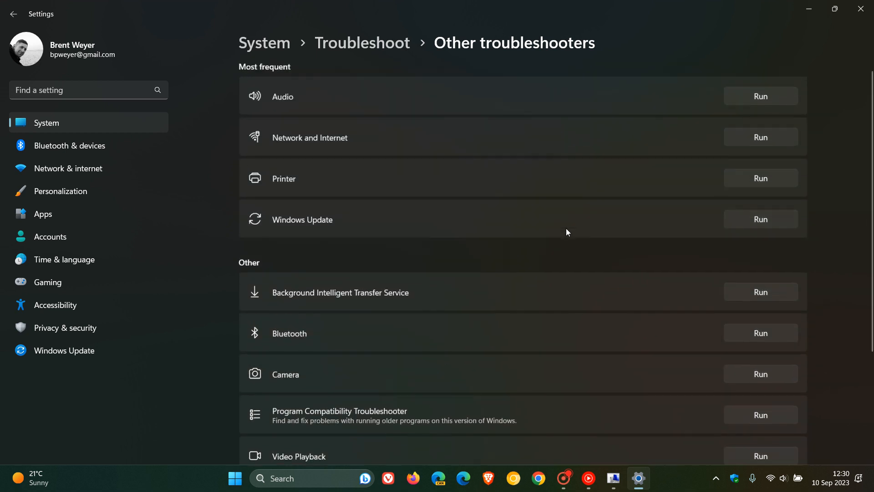
scroll("down", 3)
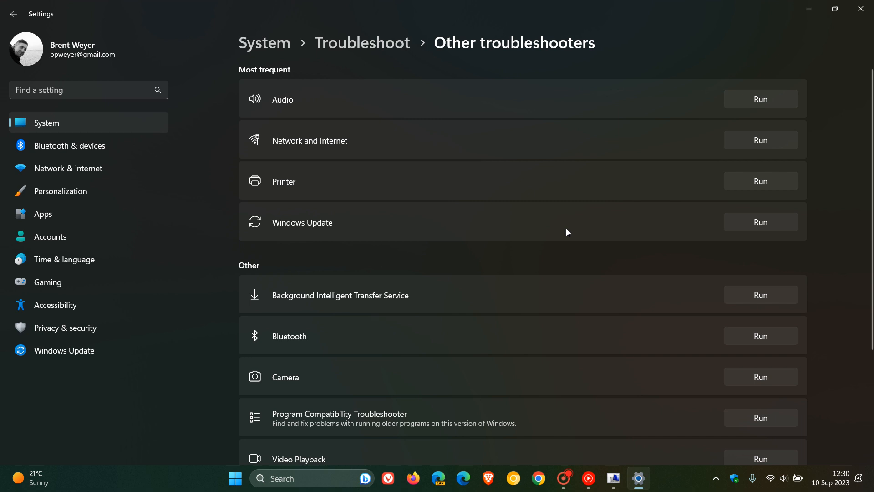
mouse_move(558, 251)
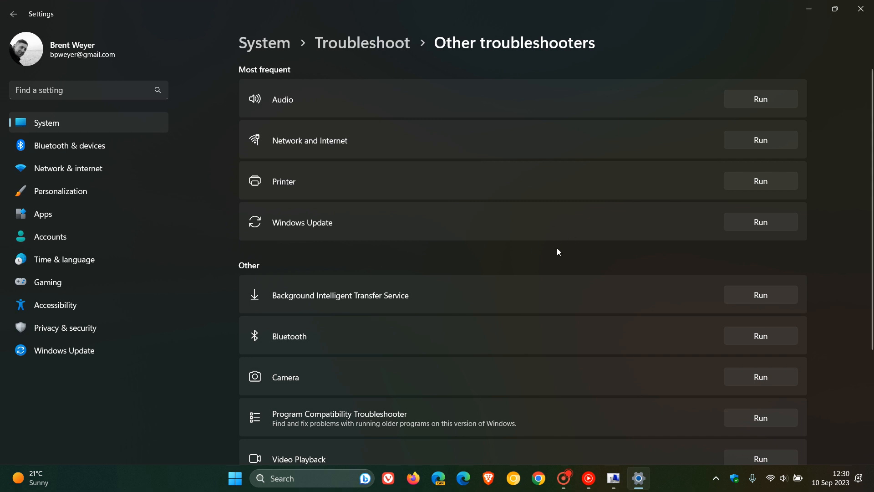
scroll("down", 3)
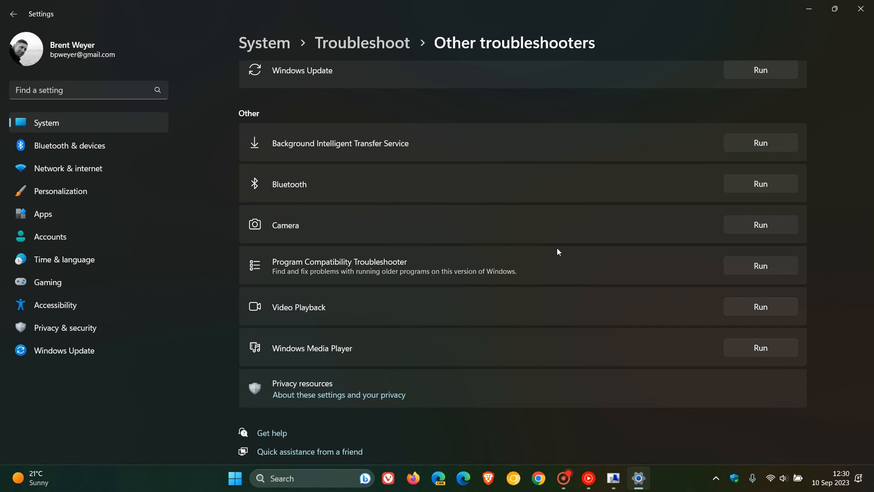
mouse_move(611, 254)
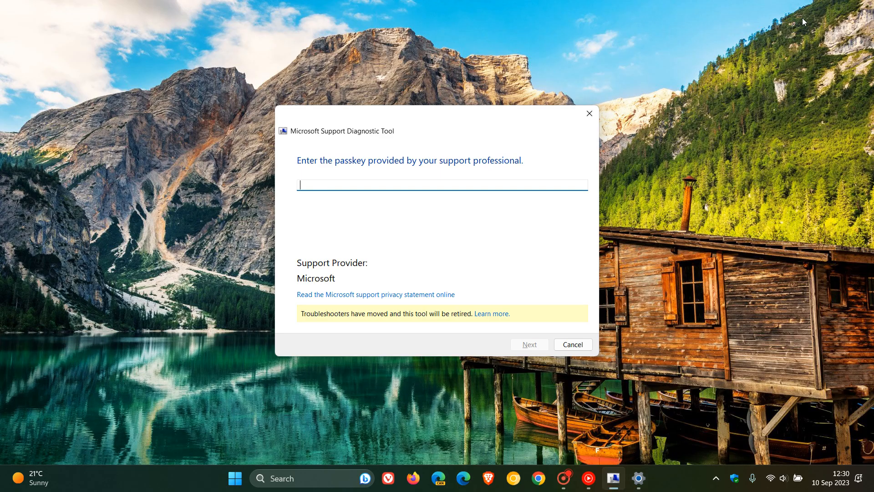
mouse_move(468, 229)
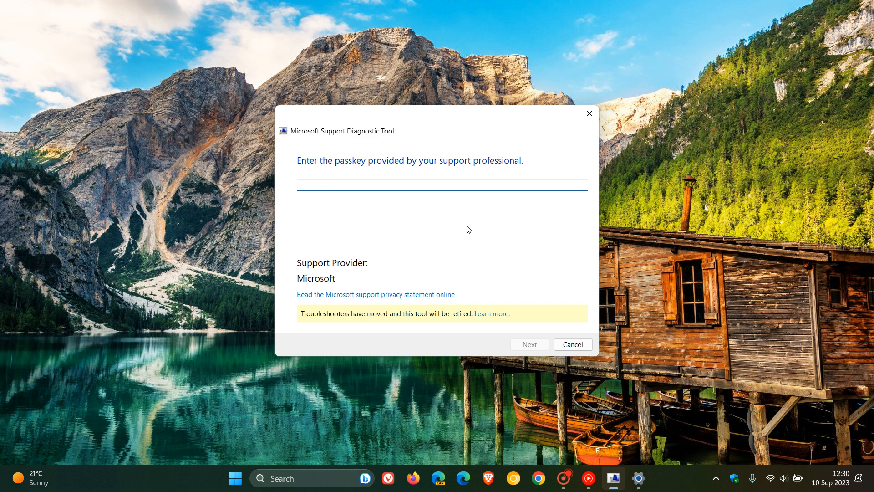
- Refocus the MSDT passkey dialog showing its retirement notice
left_click(441, 185)
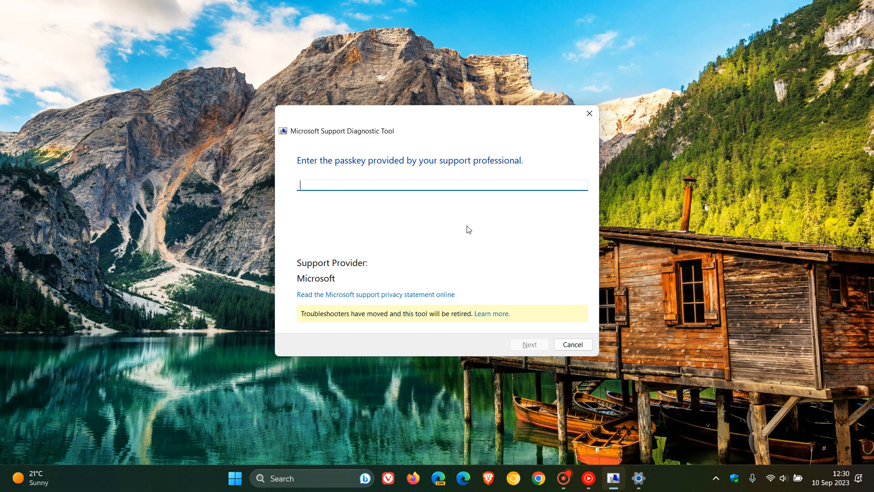
mouse_move(518, 244)
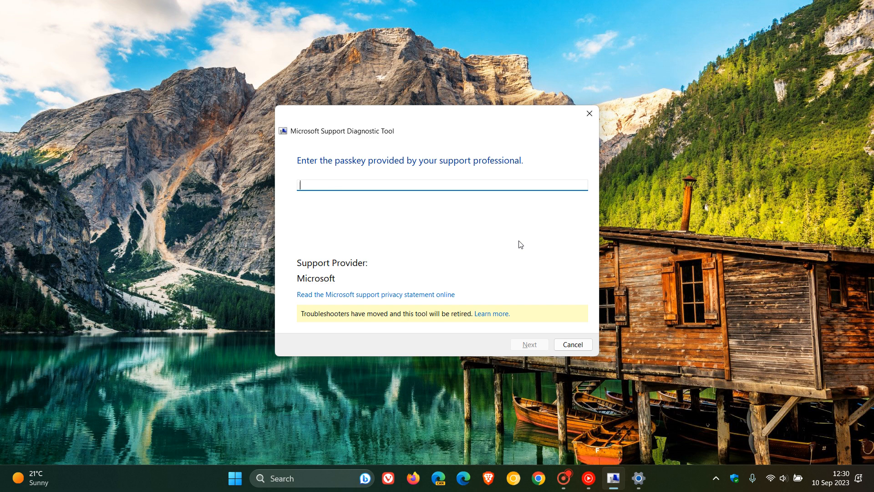
mouse_move(540, 241)
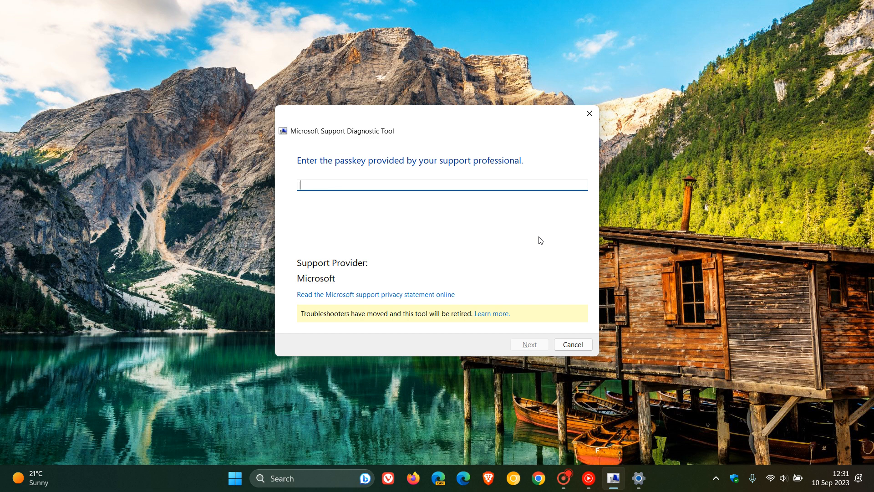
mouse_move(531, 218)
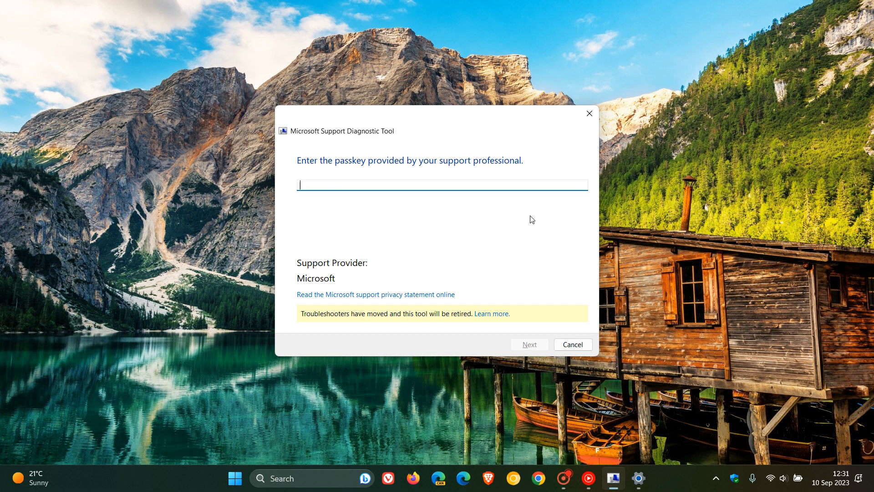
mouse_move(486, 216)
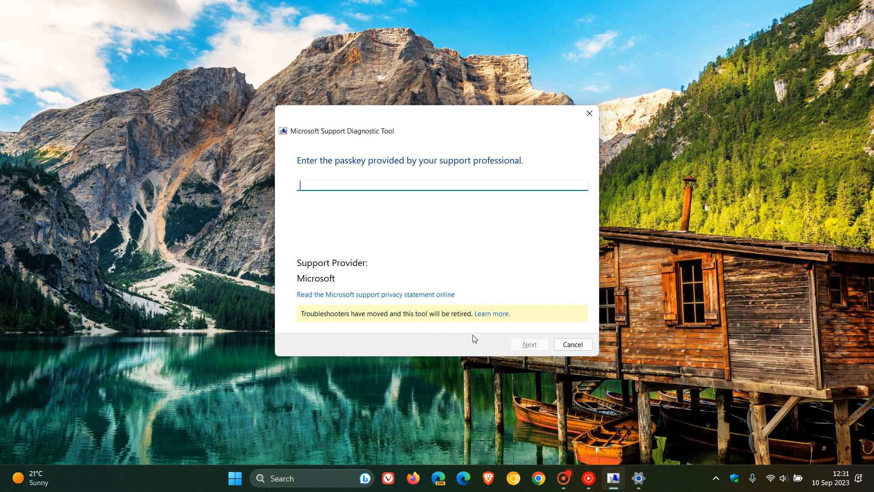
- Open the 'Learn more' deprecation article and scroll to its 2023–2025 retirement timeline
left_click(492, 313)
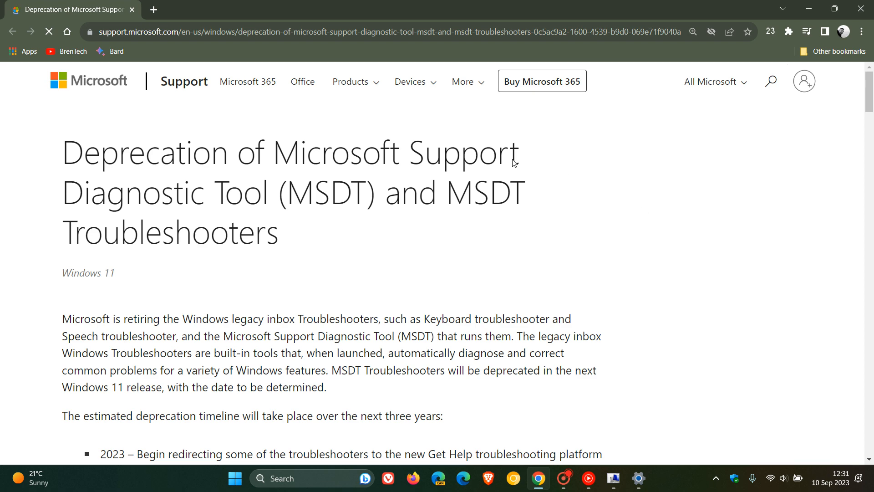
left_click(803, 81)
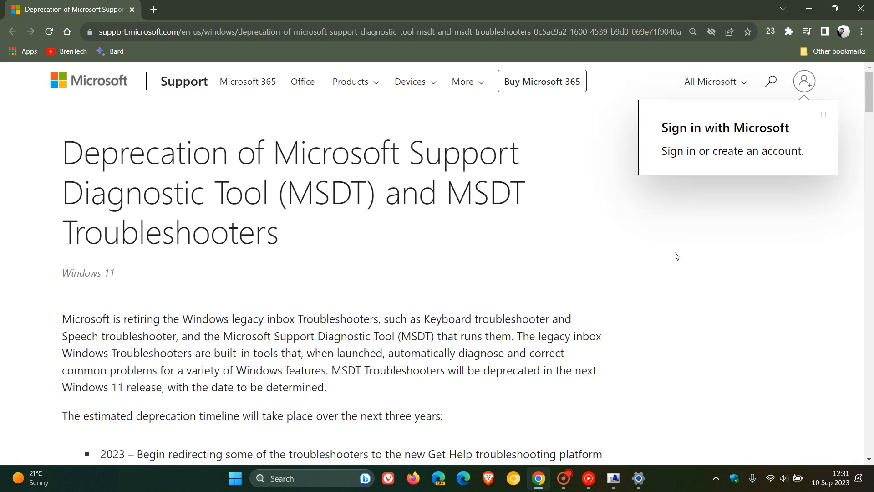
scroll("down", 3)
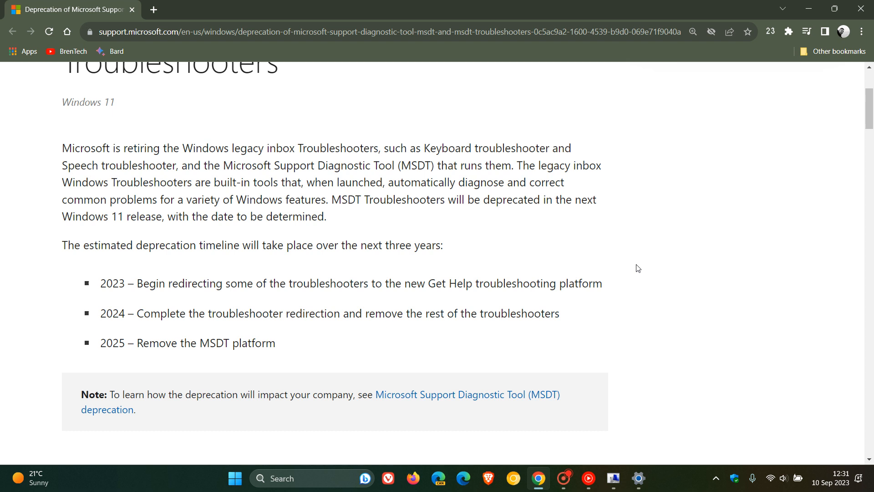
mouse_move(195, 263)
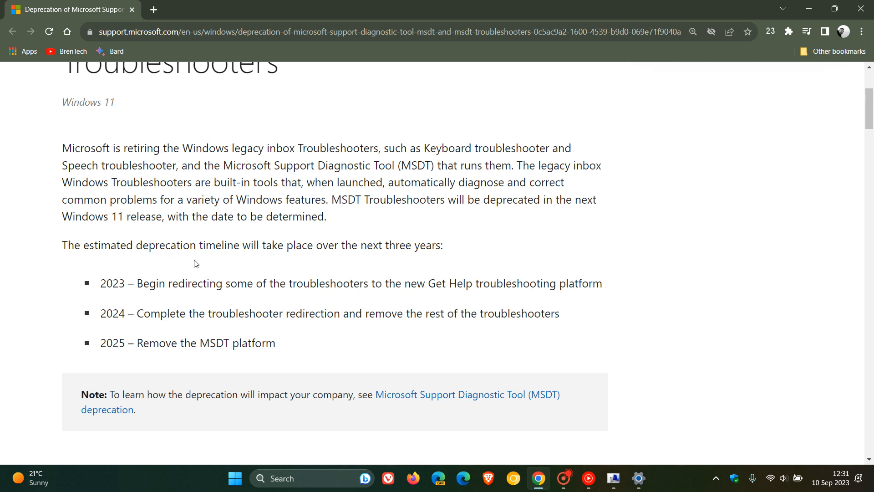
mouse_move(449, 258)
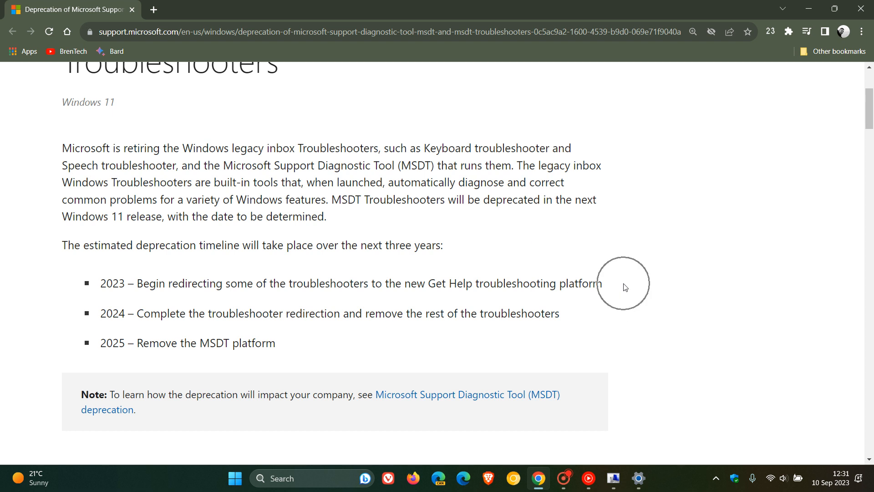
mouse_move(615, 293)
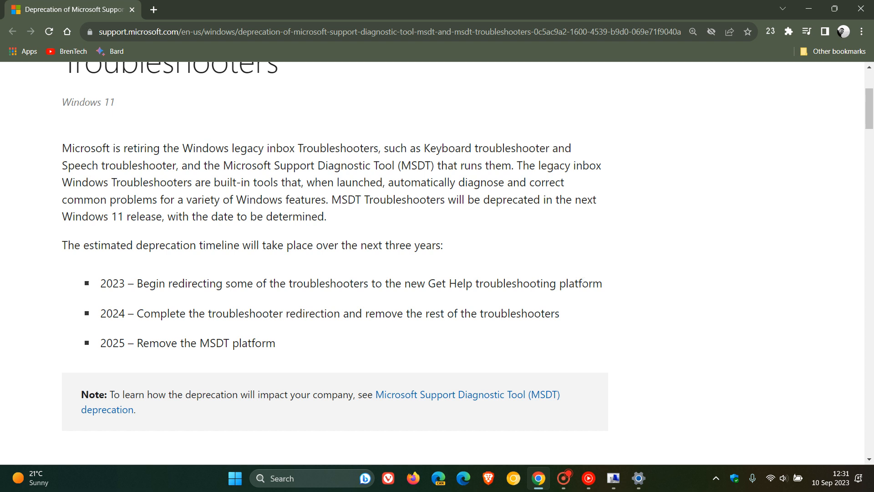
- Launch Get Help from All apps, then minimize it to reveal the article
left_click(234, 478)
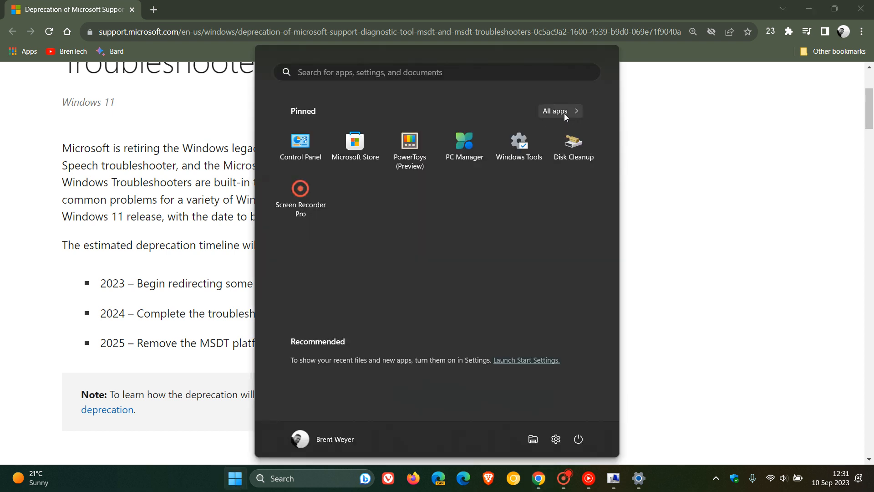
left_click(558, 111)
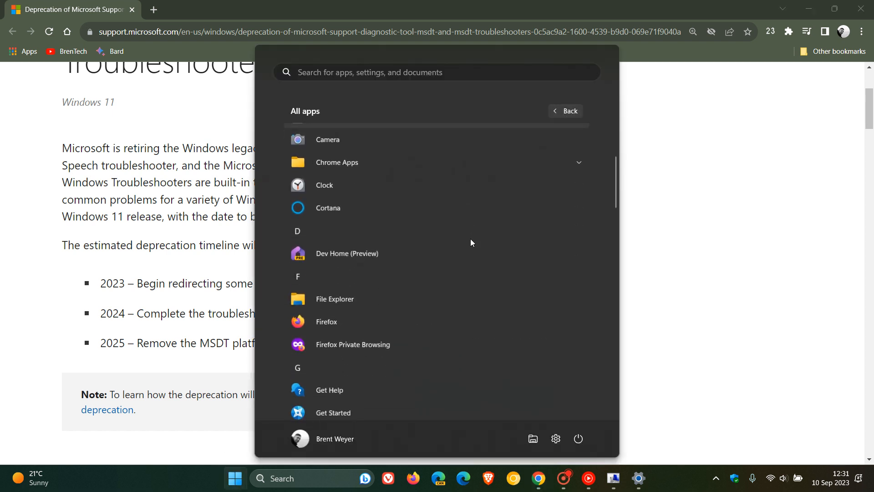
scroll("down", 3)
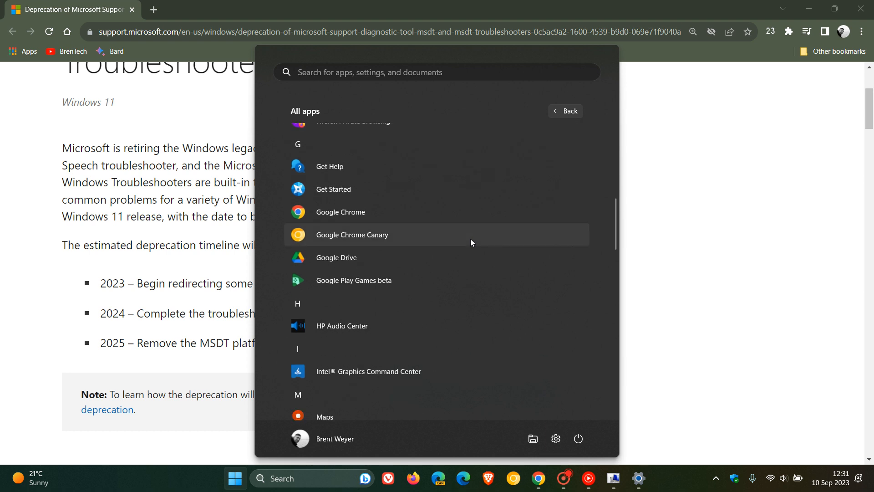
mouse_move(456, 169)
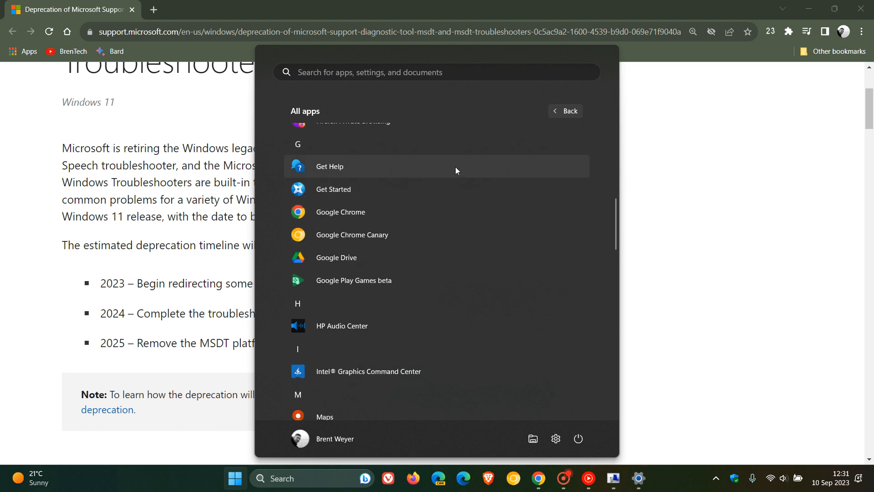
left_click(329, 166)
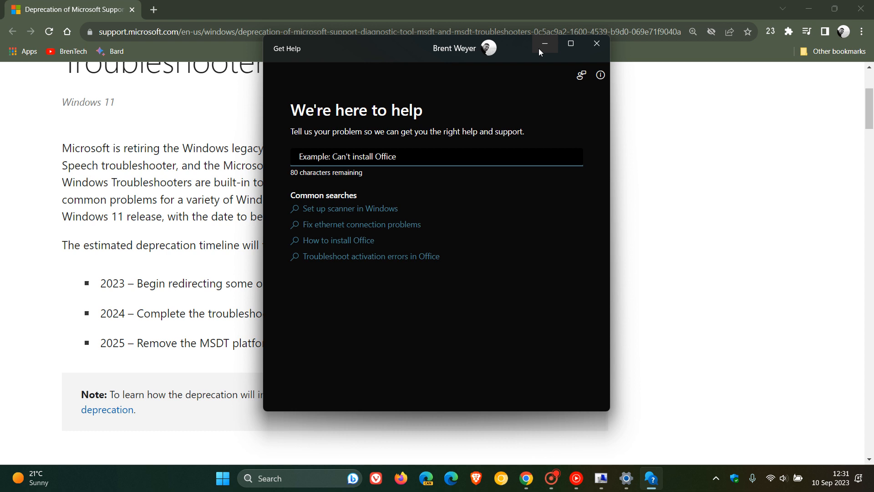
left_click(543, 44)
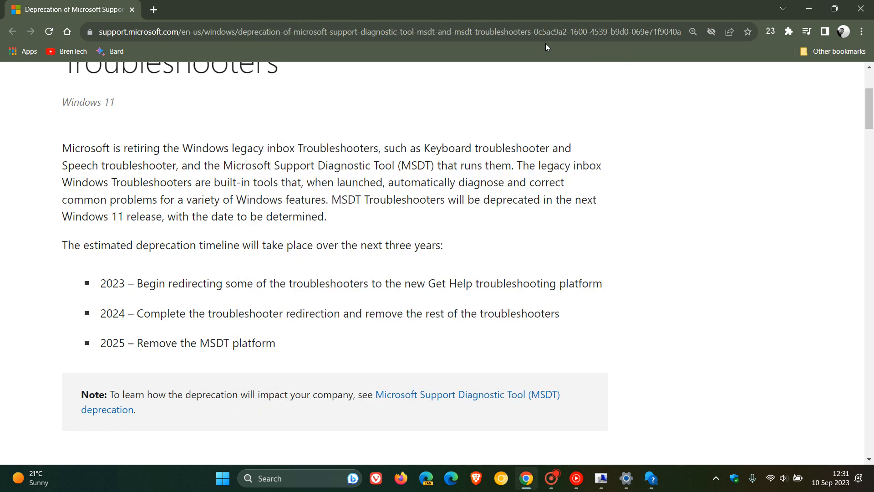
mouse_move(576, 313)
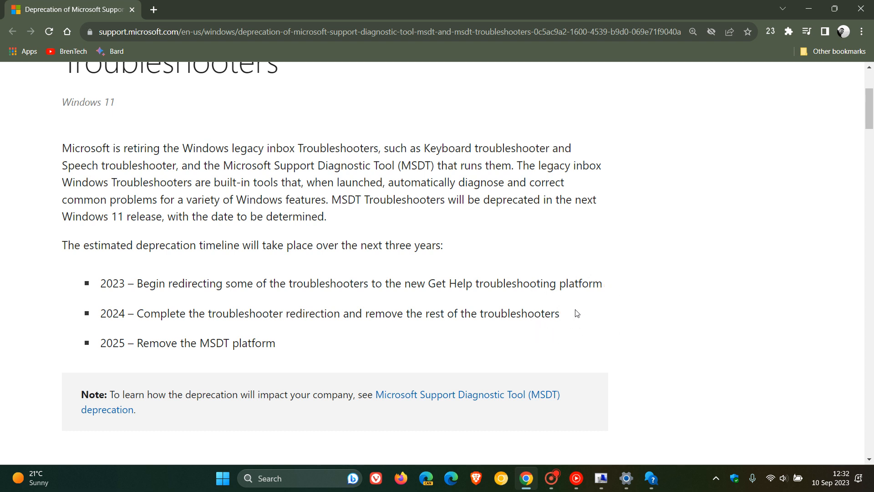
mouse_move(293, 344)
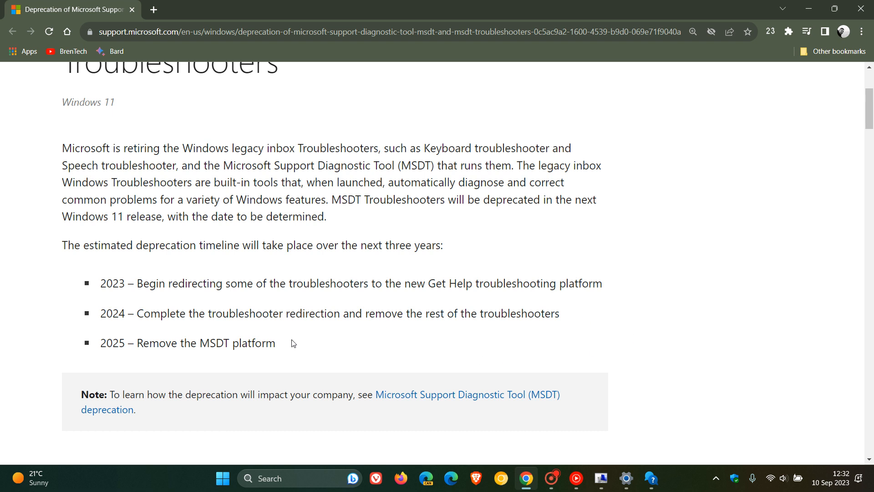
mouse_move(297, 346)
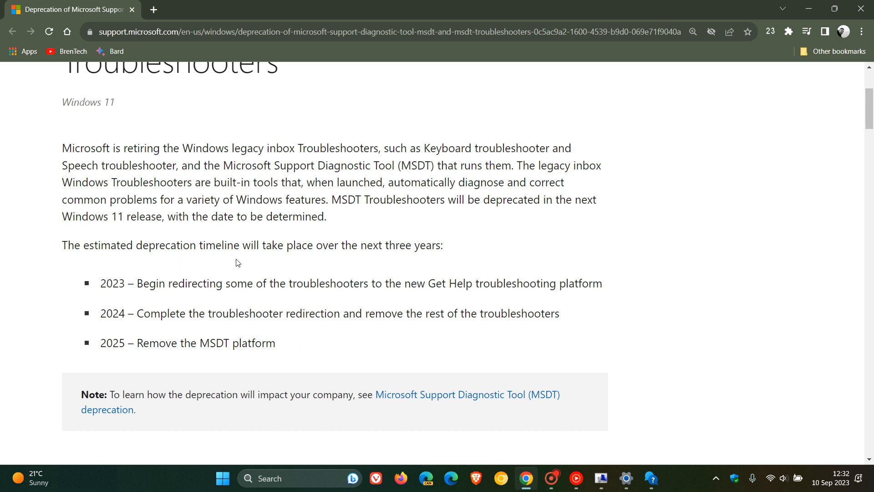
mouse_move(690, 300)
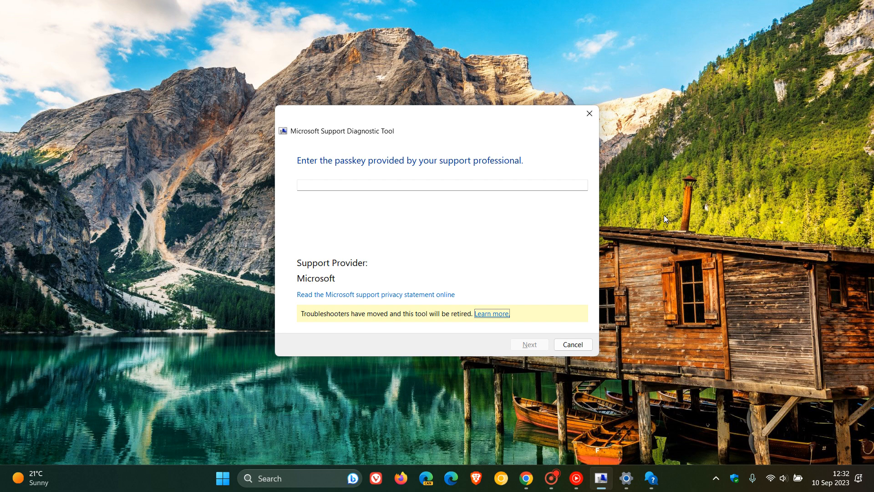
- Return to the article and highlight the 2023–2024 redirect sentence
left_click(491, 314)
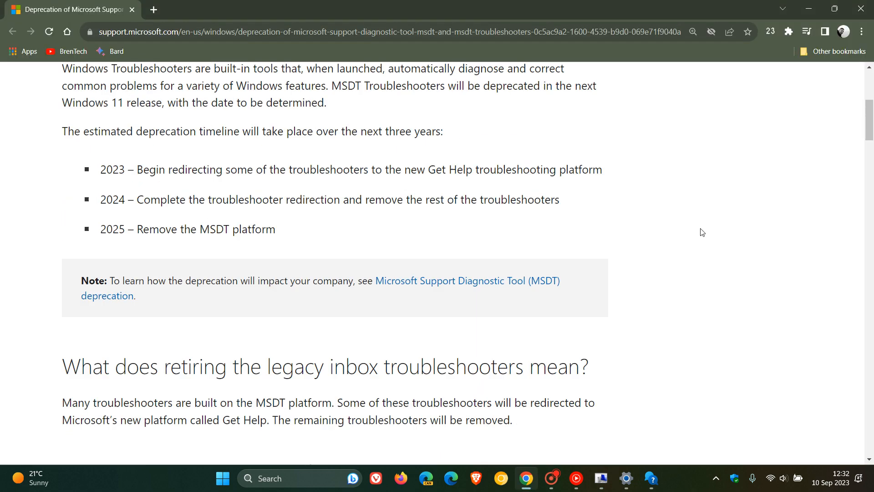
scroll("down", 3)
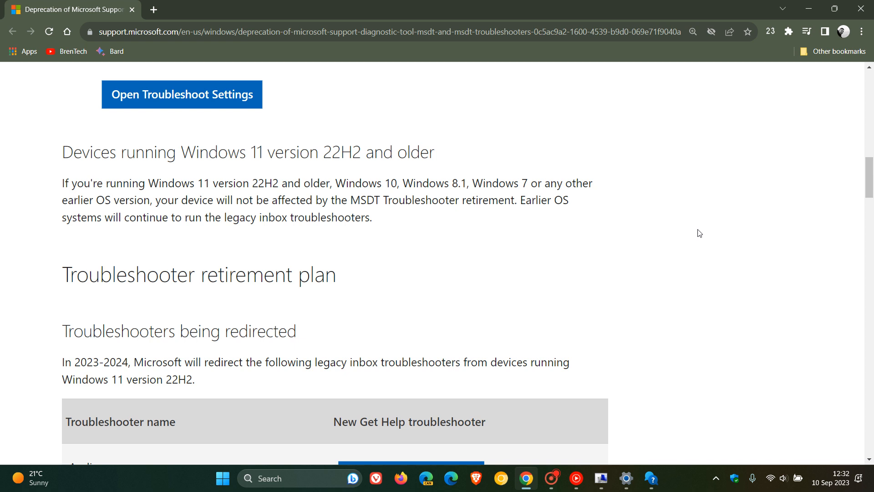
scroll("down", 3)
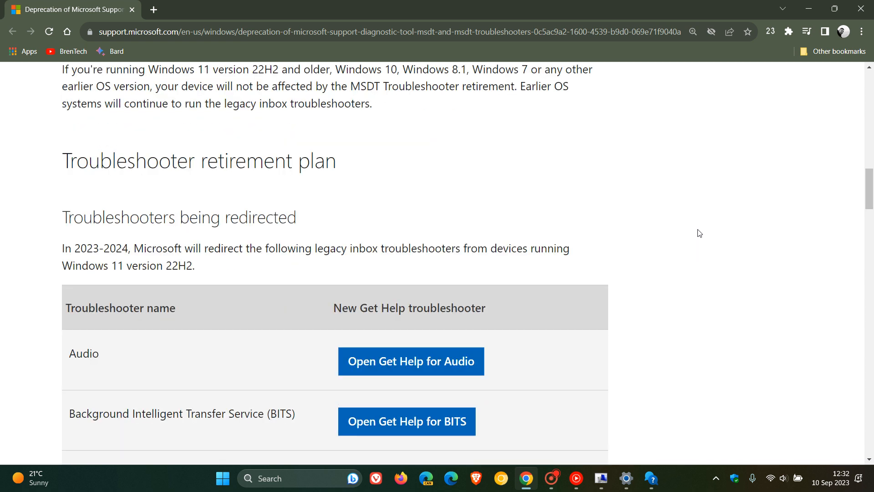
mouse_move(647, 258)
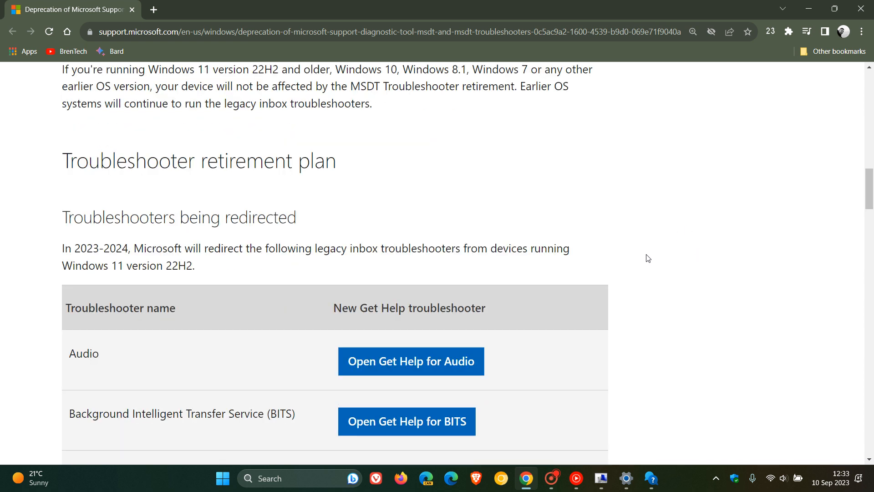
mouse_move(598, 255)
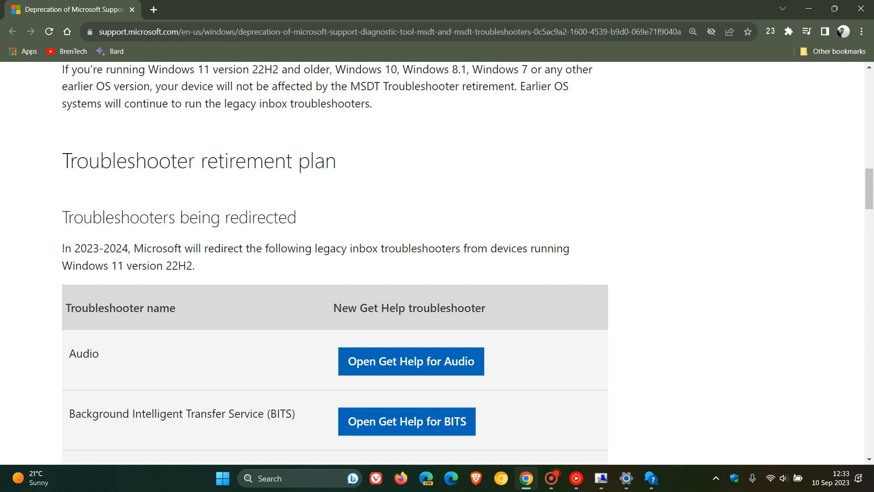
left_click_drag(63, 248, 206, 248)
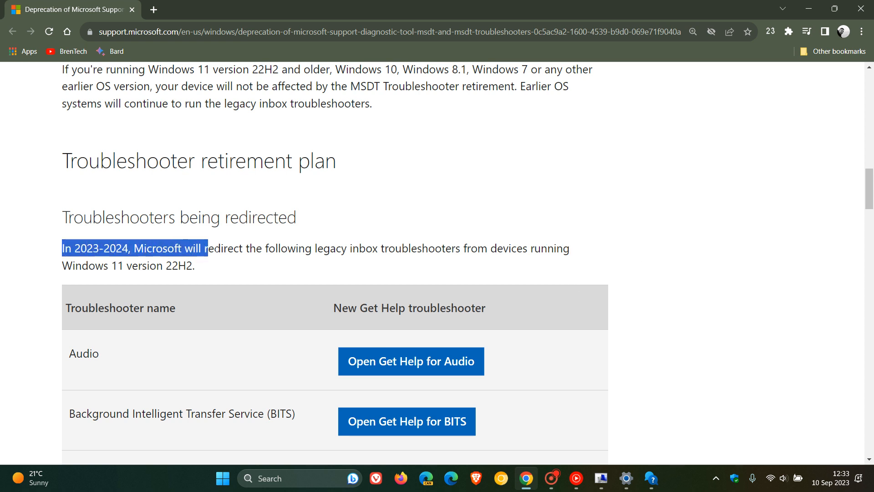
left_click_drag(205, 247, 417, 248)
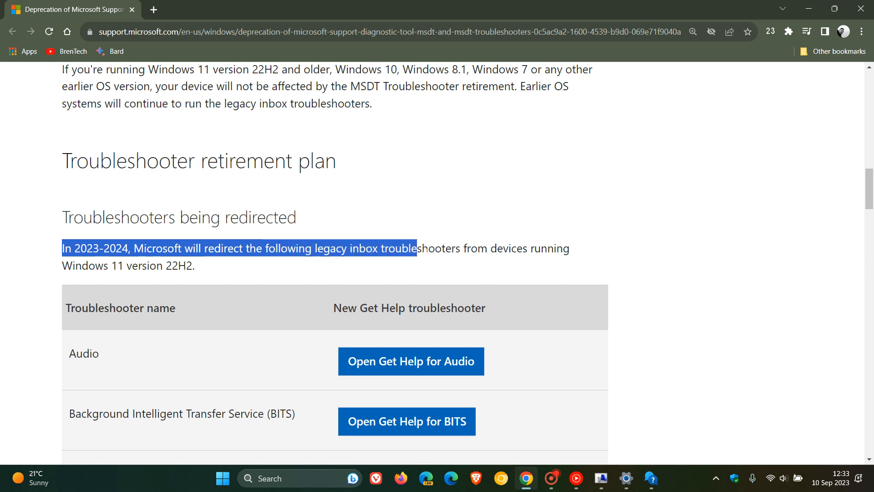
left_click_drag(415, 248, 569, 248)
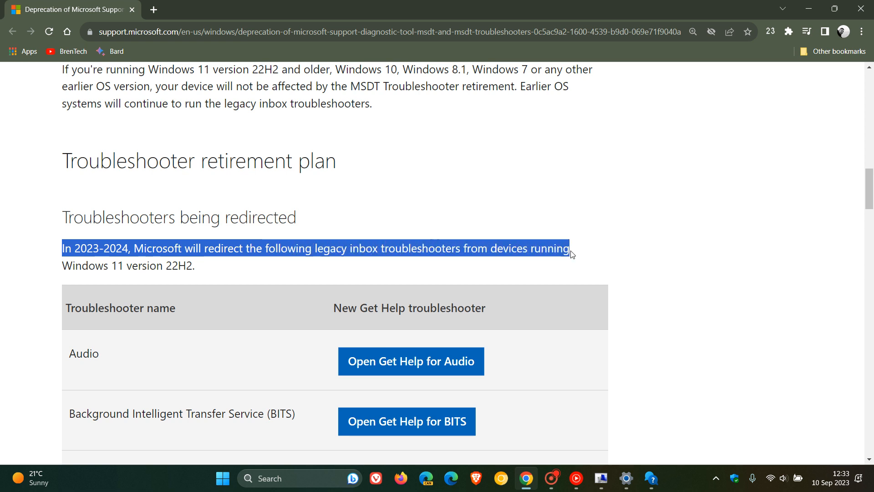
left_click_drag(568, 248, 195, 265)
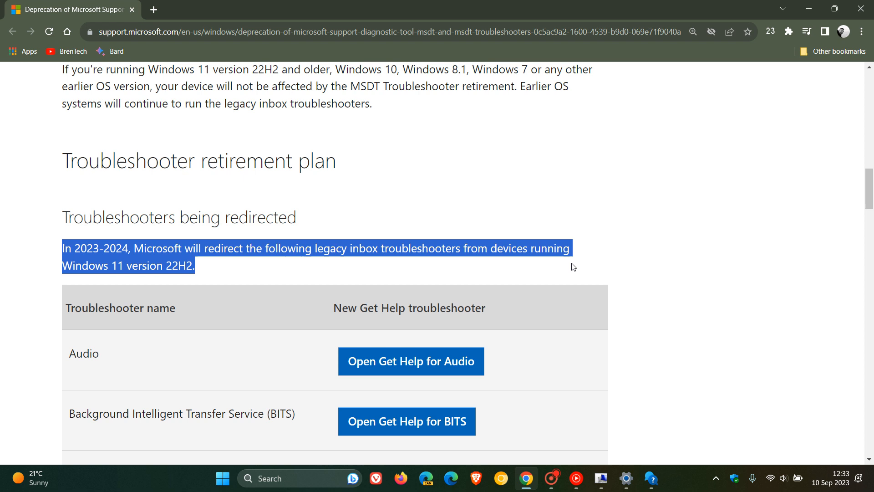
mouse_move(730, 254)
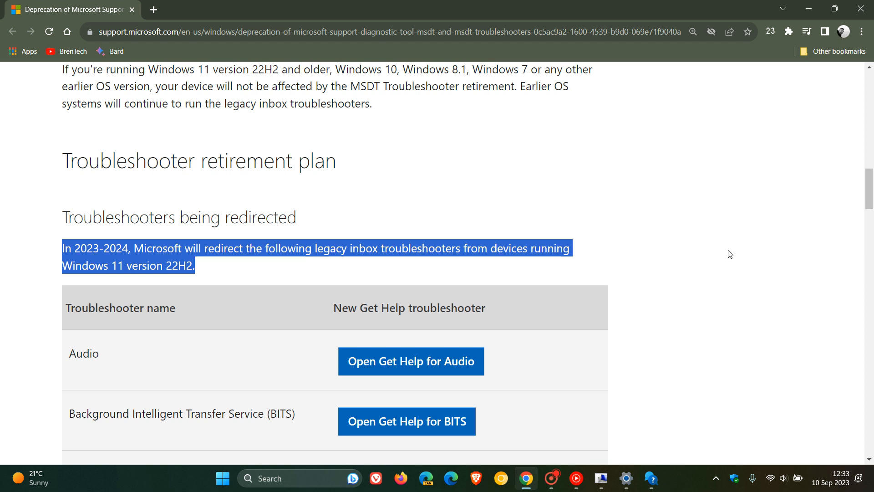
- Scroll through the table of redirected troubleshooters and their Get Help links
scroll("down", 3)
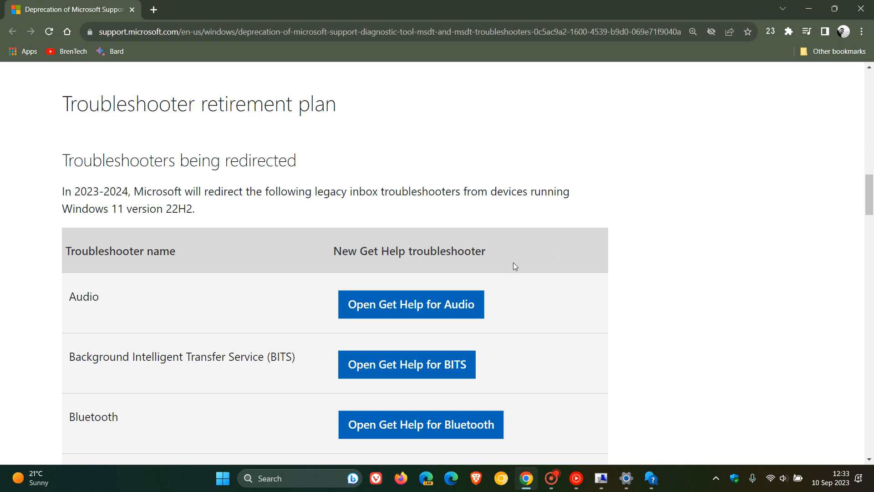
mouse_move(659, 276)
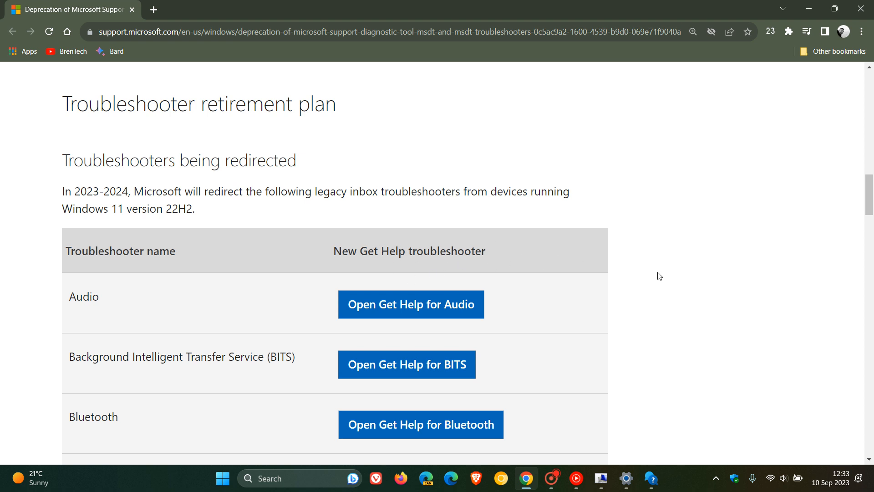
scroll("down", 3)
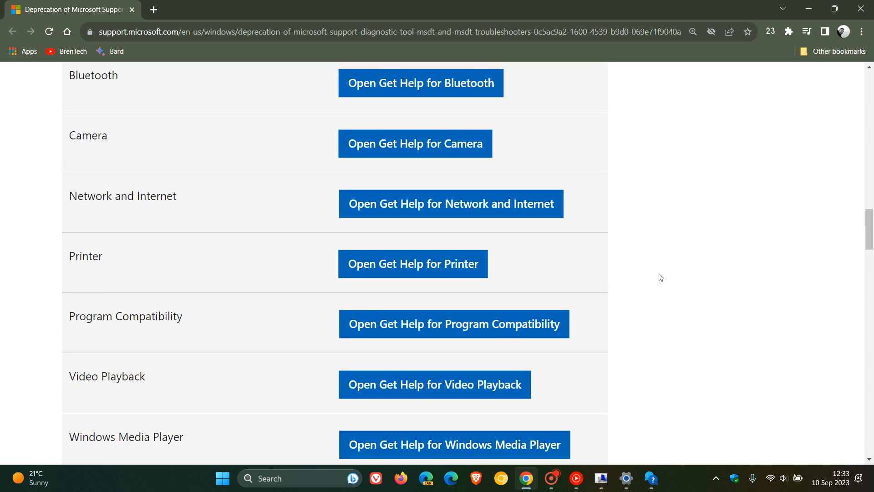
scroll("up", 3)
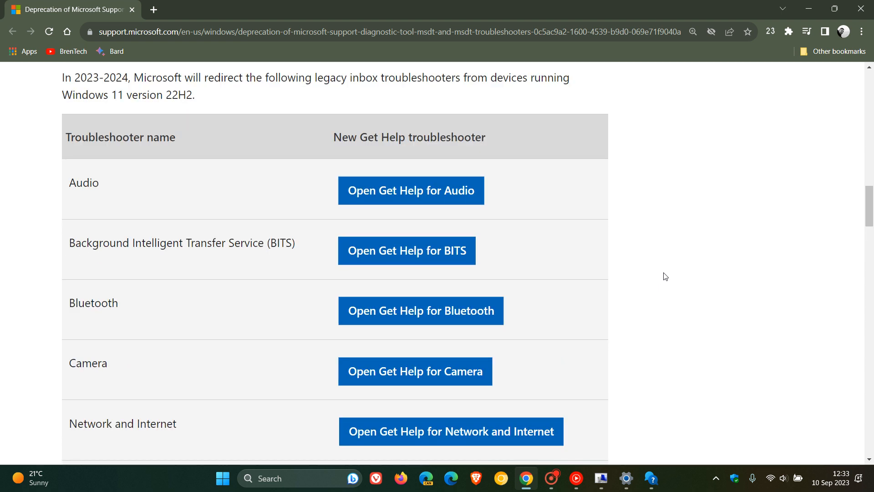
mouse_move(637, 249)
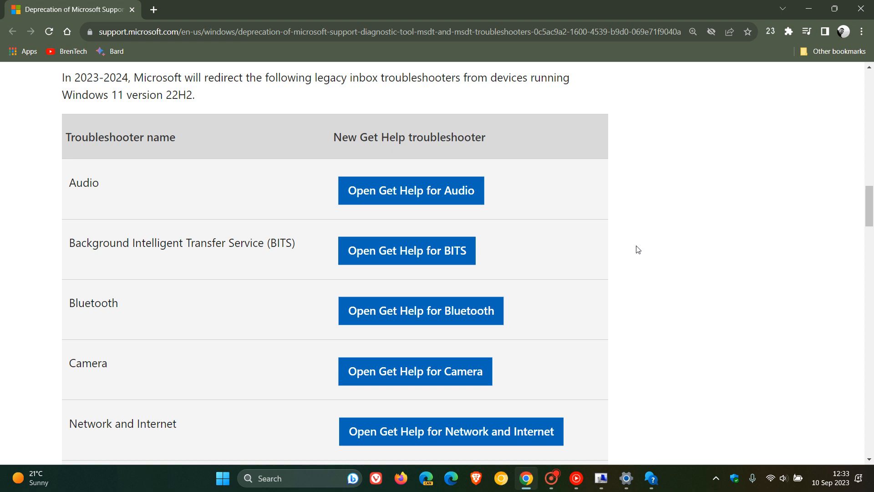
mouse_move(679, 381)
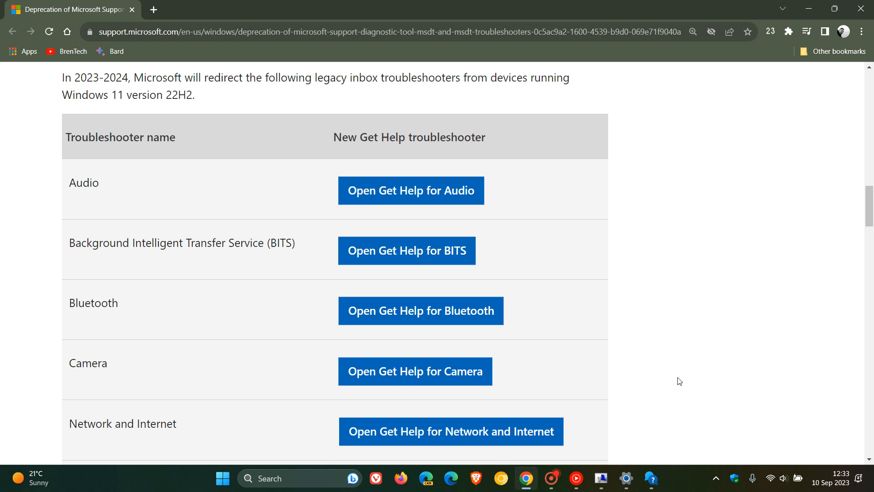
- Search Get Help for 'aud', open Troubleshoot audio issues, then minimize Get Help
left_click(651, 478)
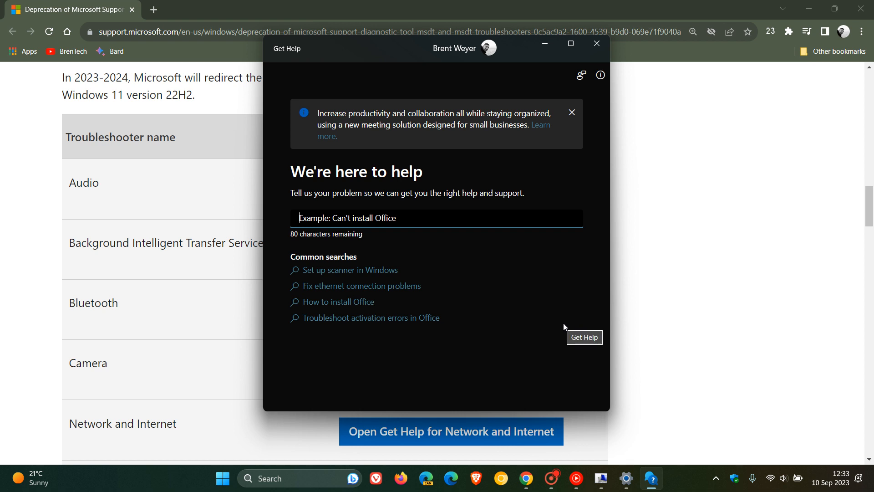
left_click(571, 112)
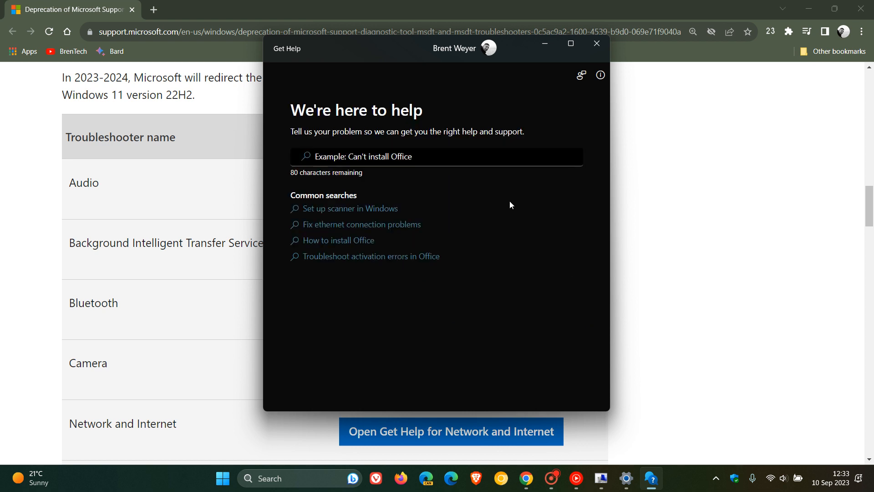
left_click(436, 156)
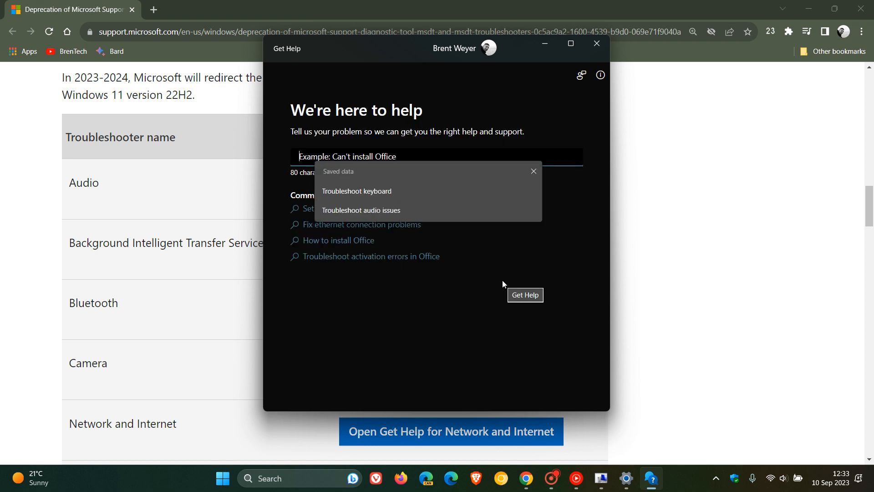
type("audio")
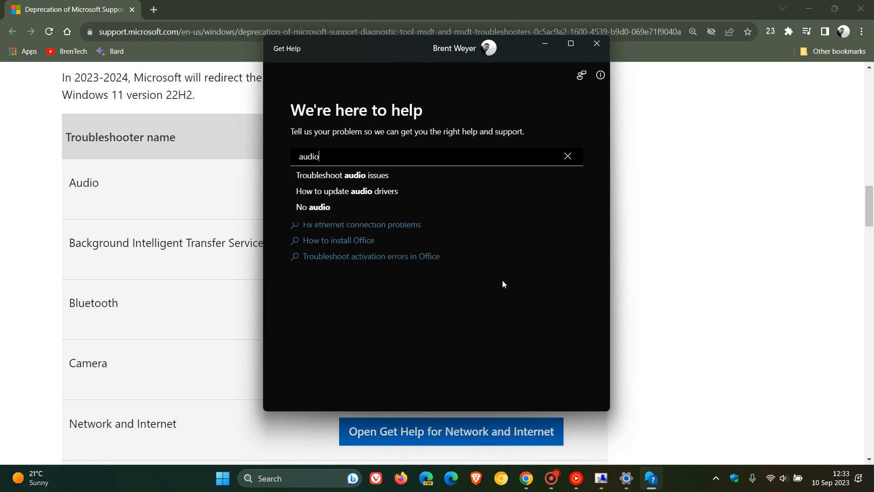
left_click(342, 174)
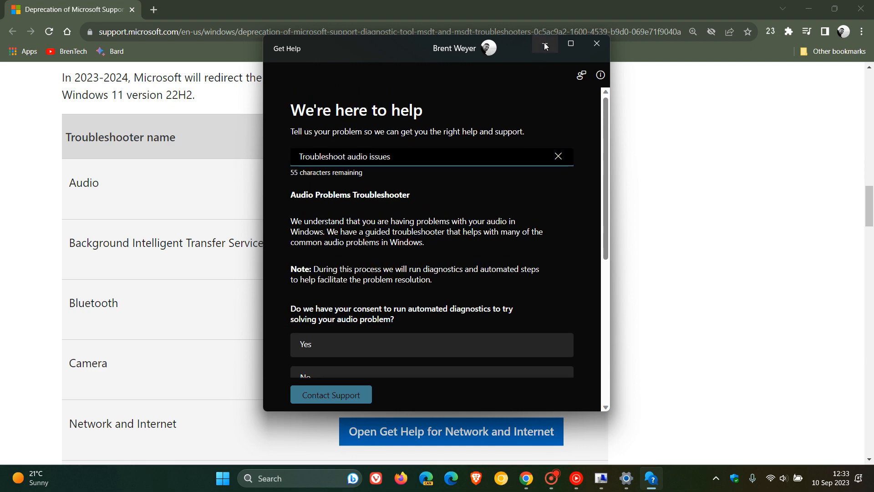
left_click(596, 44)
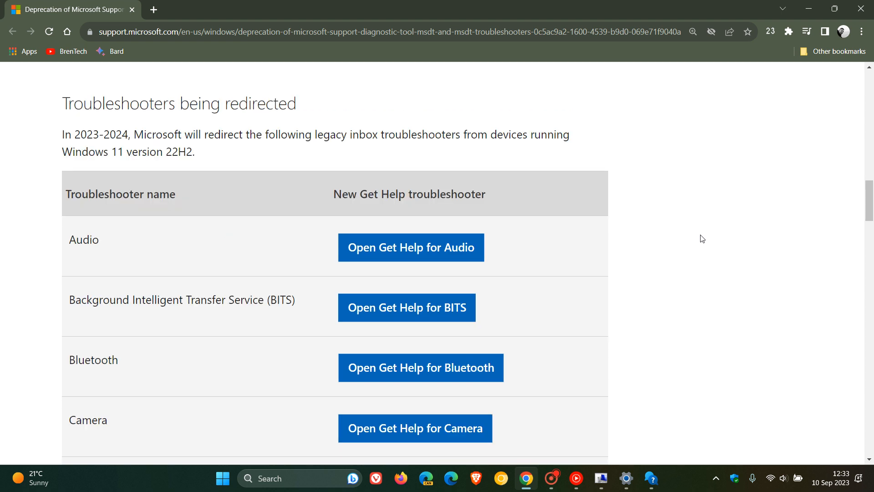
mouse_move(670, 128)
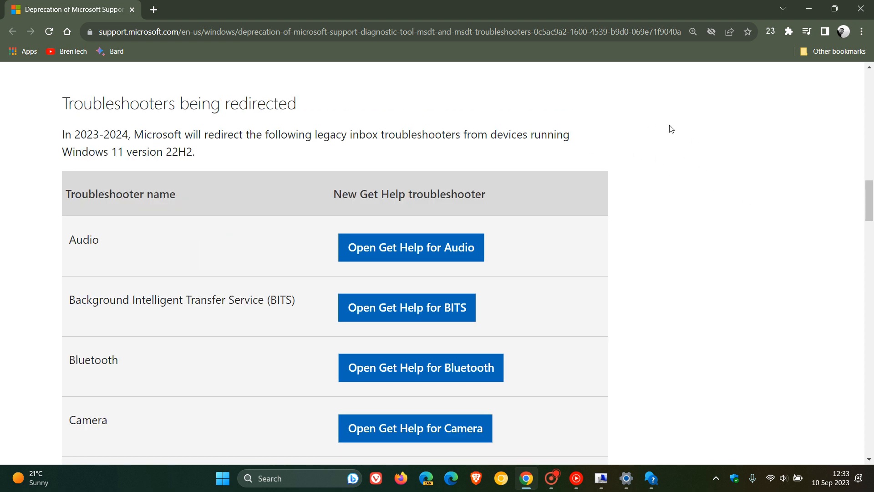
- Scroll to 'Troubleshooters being removed', starting with DirectAccess and Devices and Printers
scroll("down", 3)
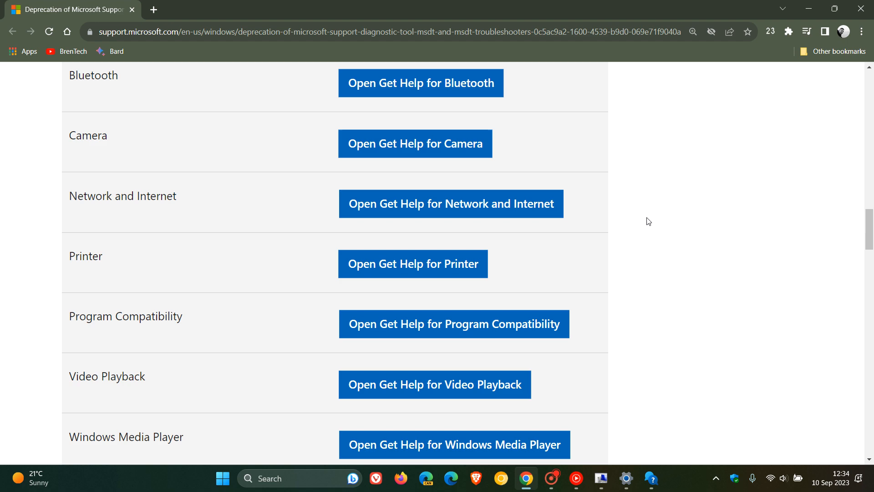
scroll("up", 3)
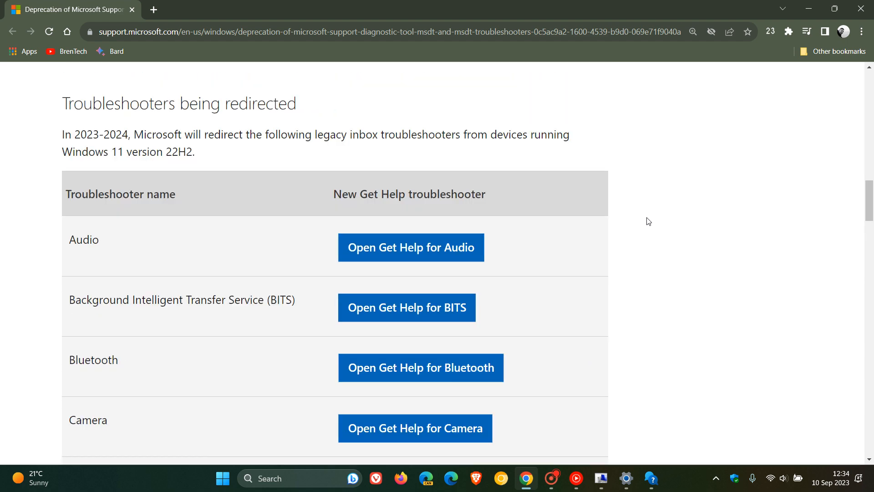
scroll("down", 3)
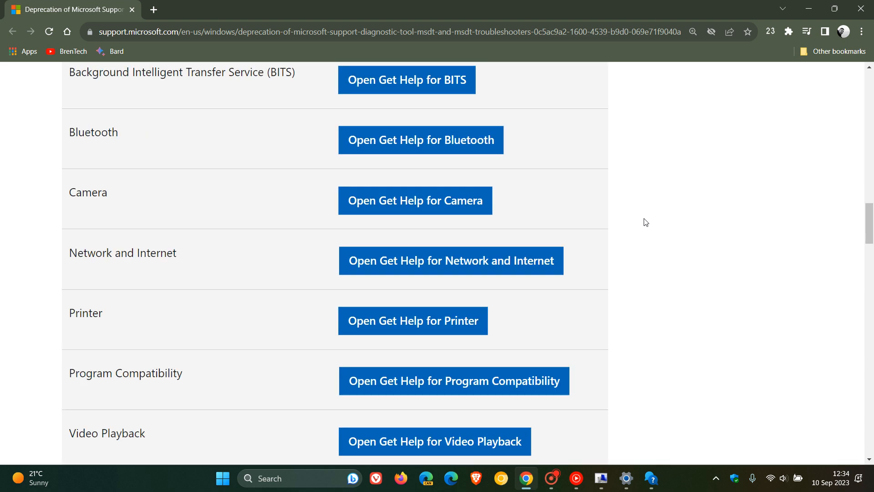
scroll("down", 3)
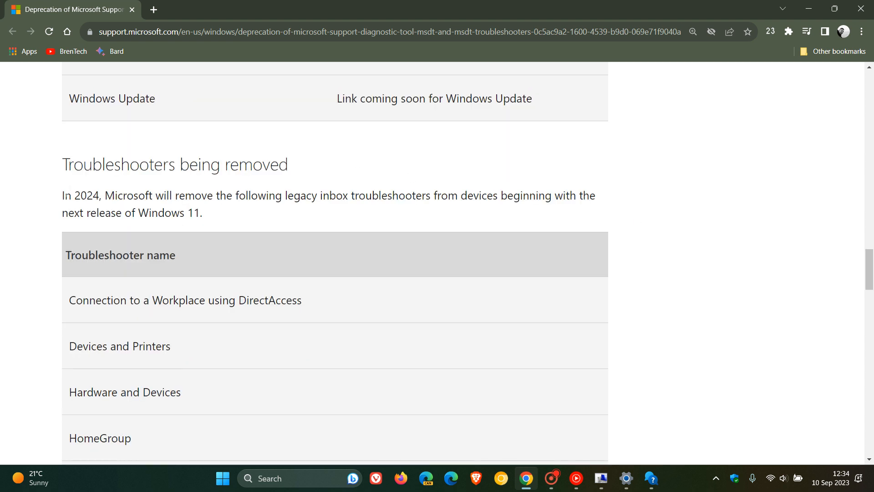
- Highlight the 'In 2024, Microsoft will remove…' paragraph, review the list, and scroll back up
left_click_drag(61, 195, 127, 196)
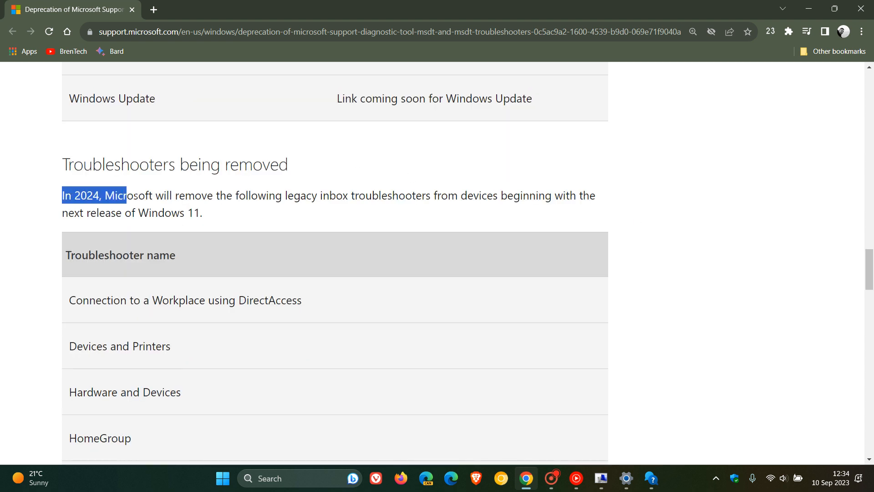
left_click_drag(114, 195, 370, 195)
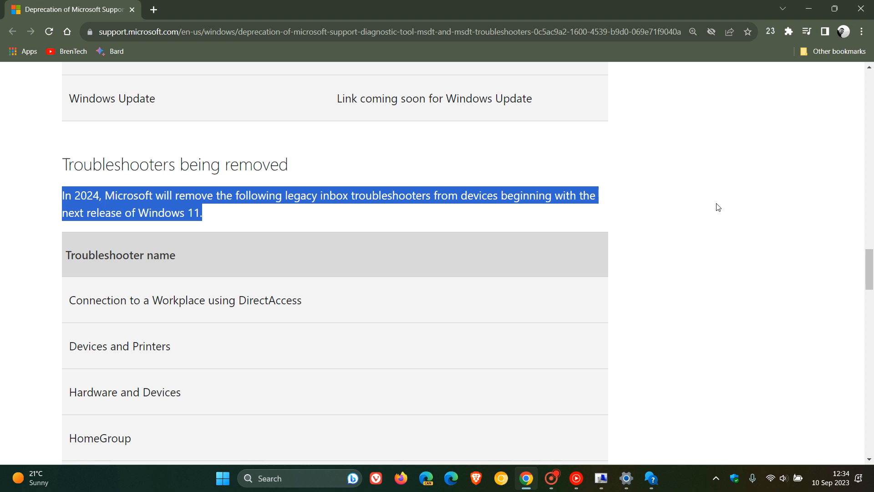
mouse_move(684, 224)
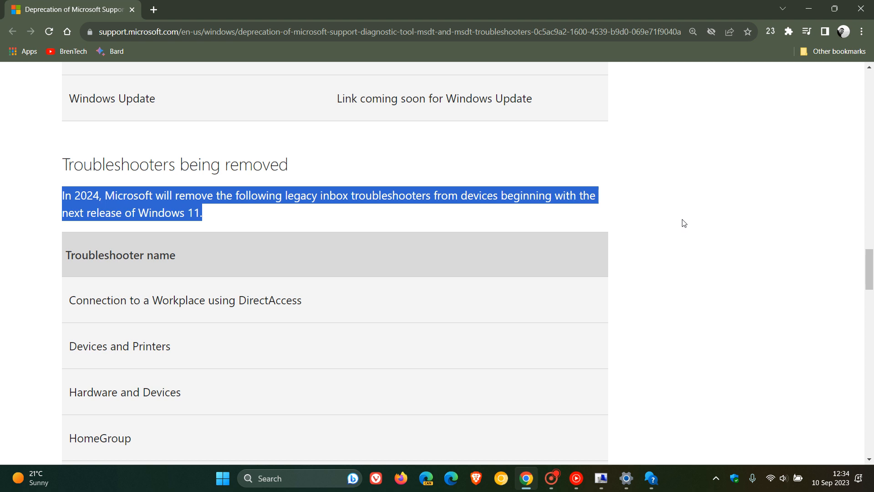
mouse_move(679, 247)
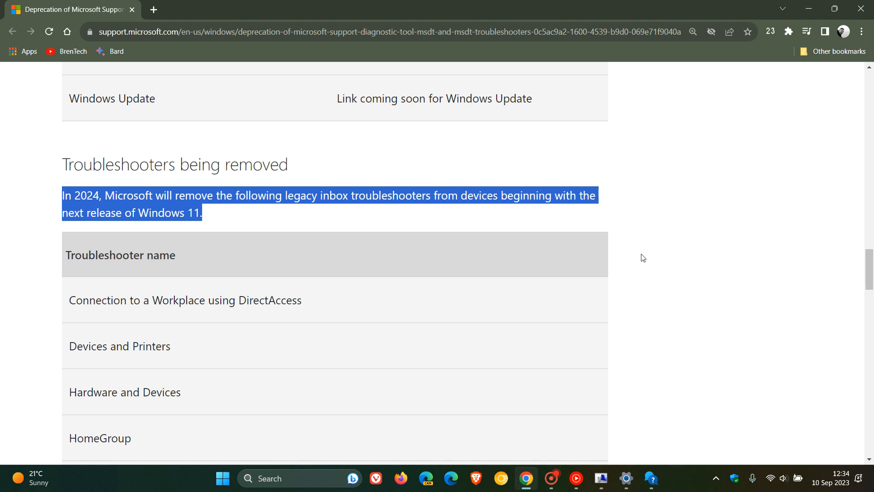
mouse_move(644, 258)
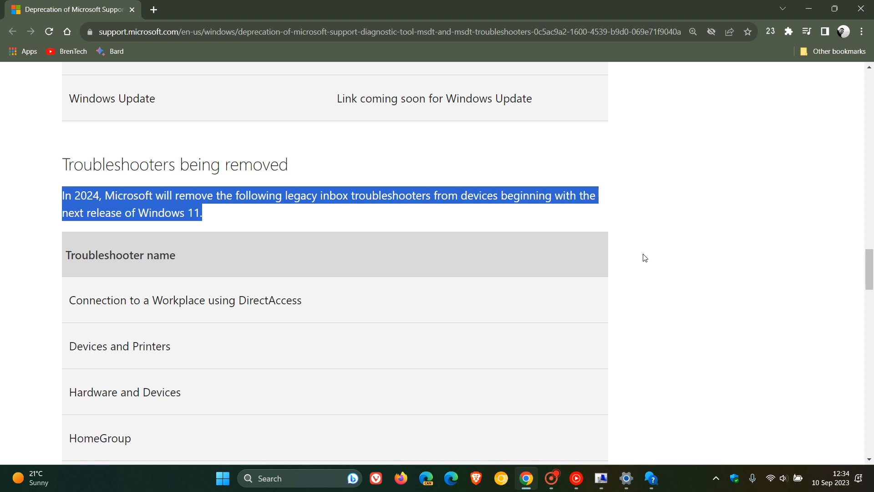
scroll("down", 3)
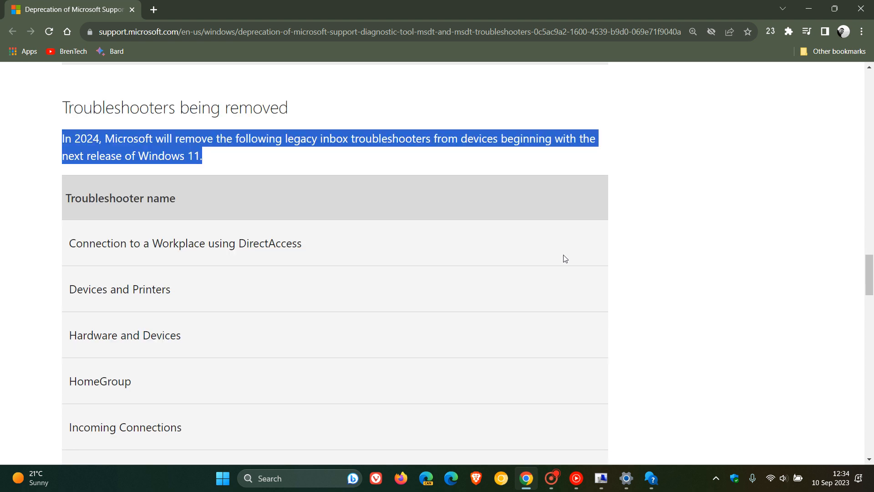
scroll("down", 3)
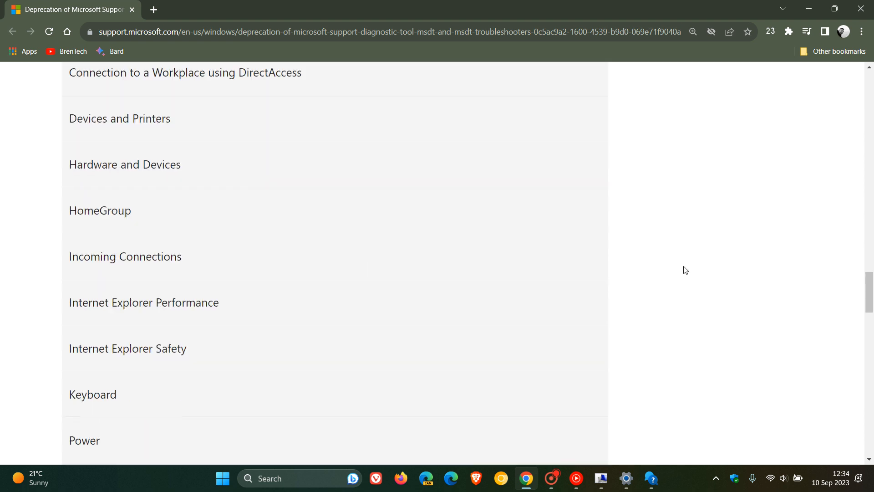
scroll("down", 3)
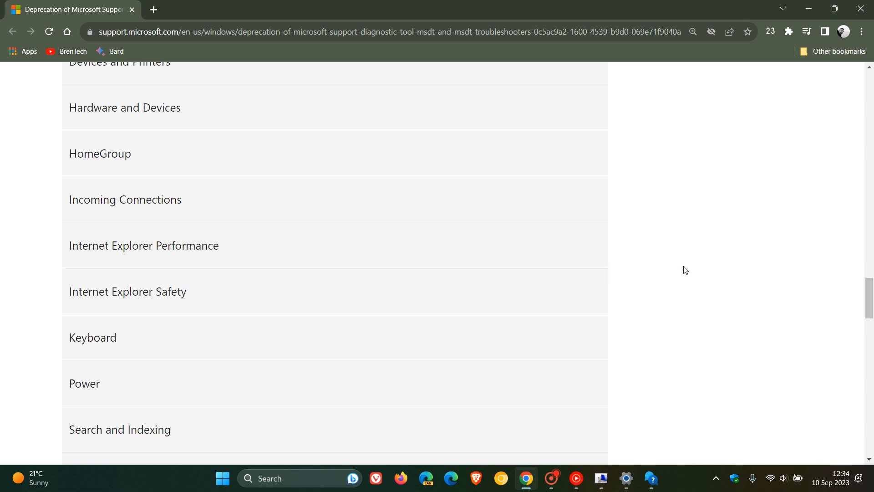
scroll("down", 3)
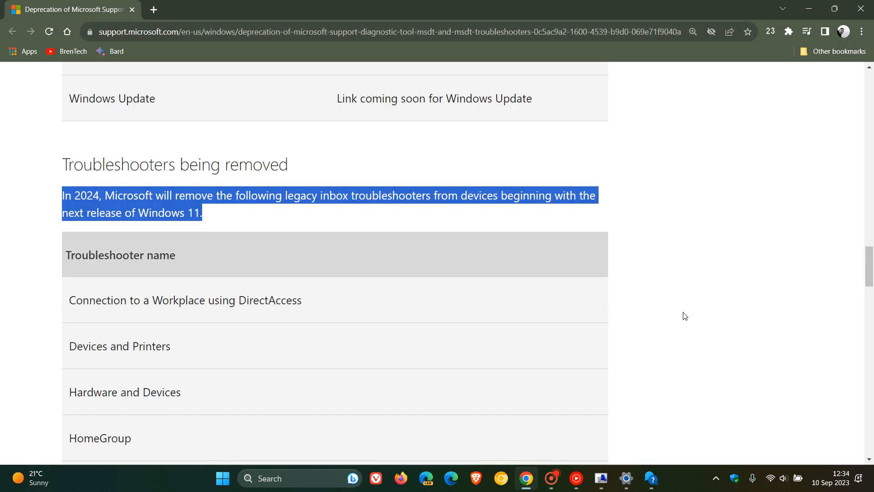
mouse_move(690, 243)
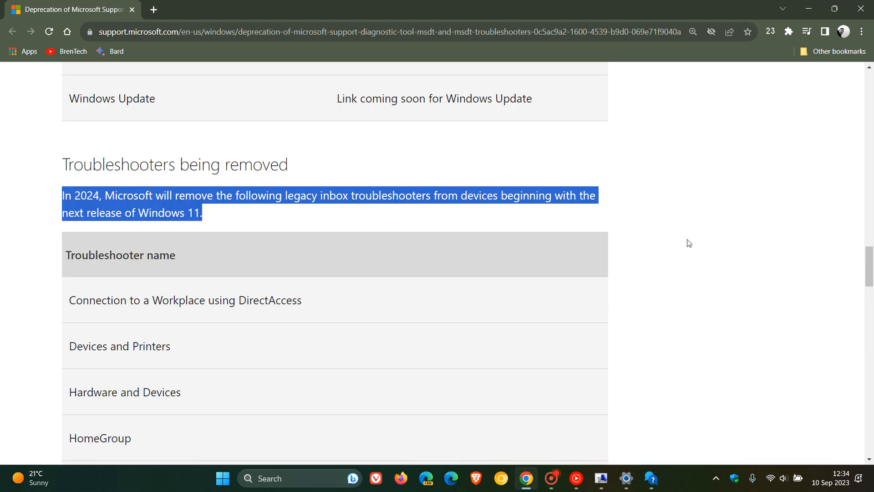
scroll("up", 3)
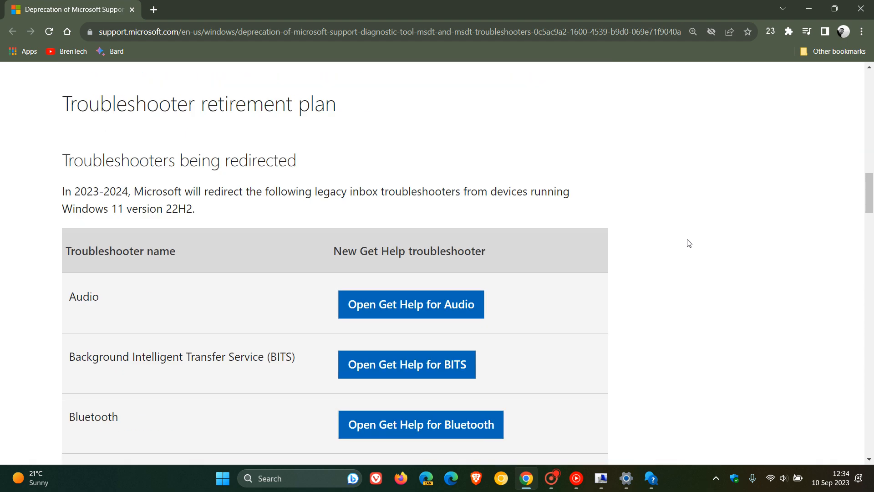
mouse_move(682, 194)
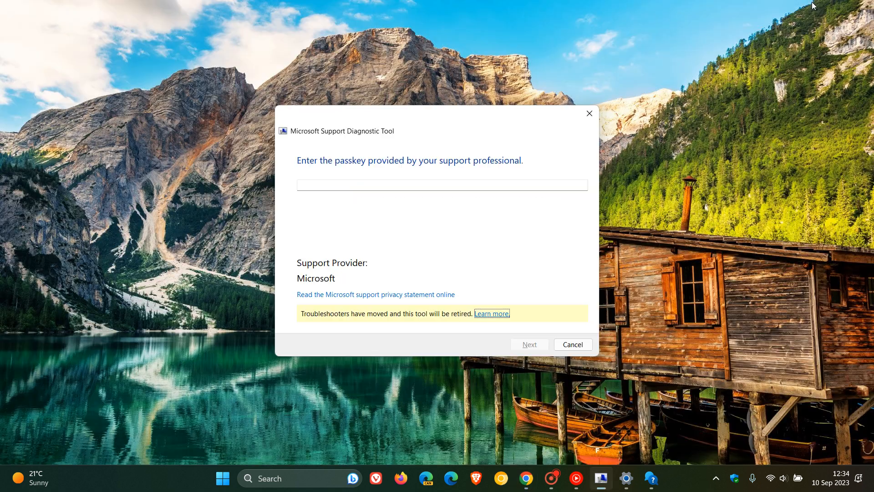
mouse_move(686, 211)
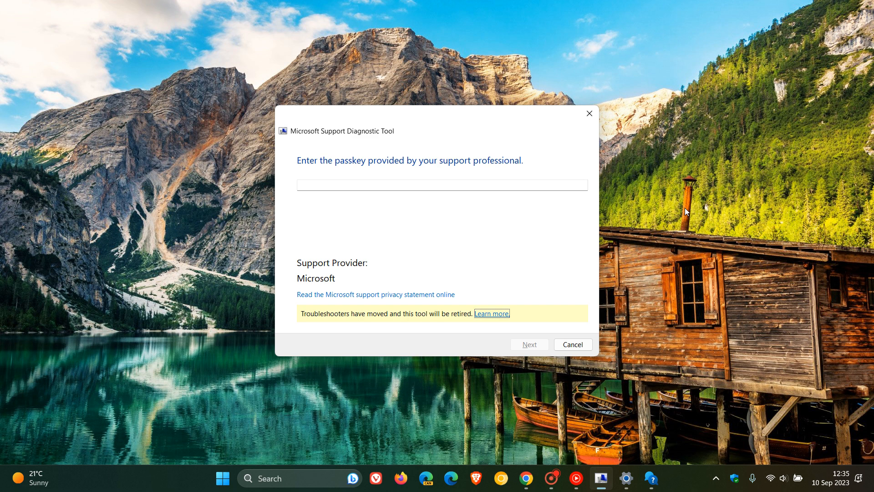
mouse_move(589, 112)
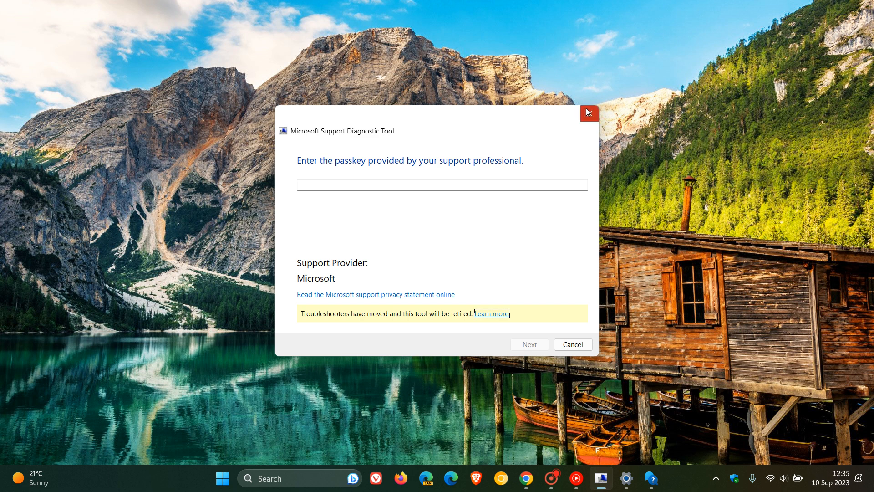
- Close the MSDT passkey dialog, leaving only the desktop
left_click(588, 112)
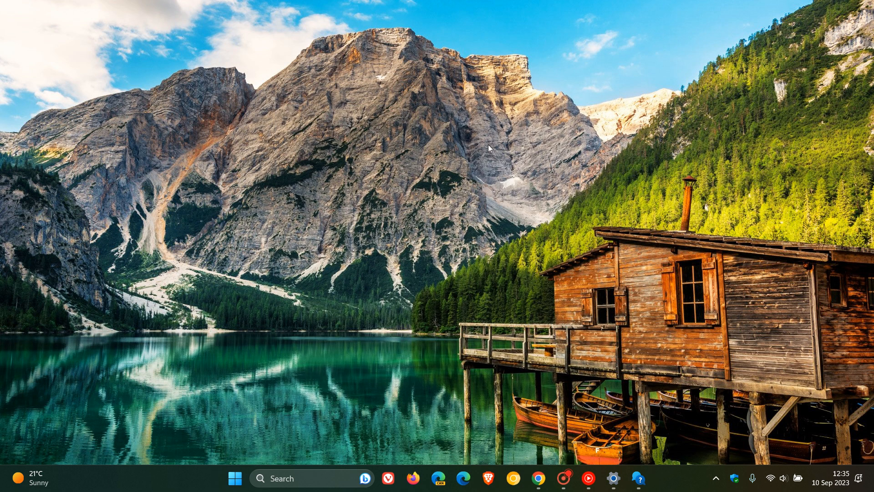